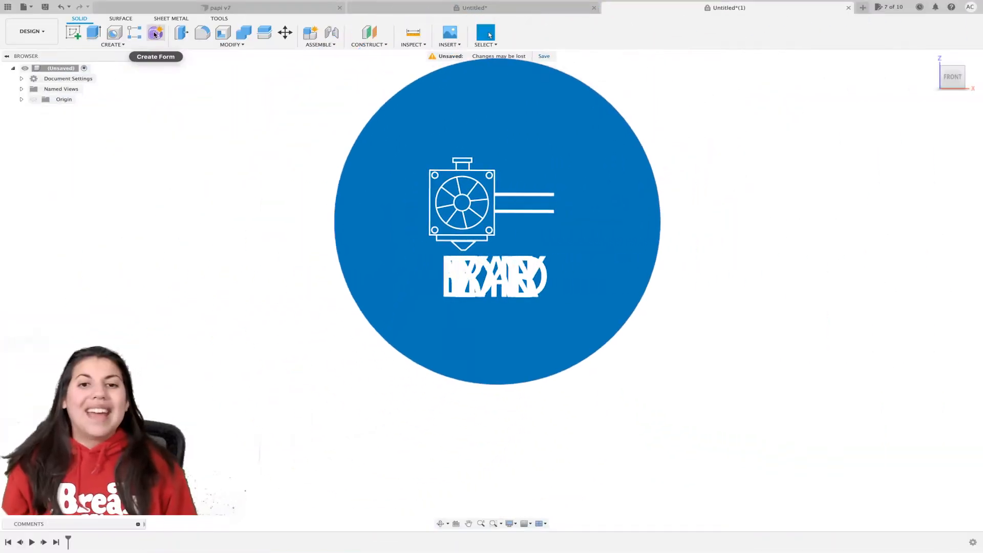
Enter the Form workspace to begin a 60 mm quadball sphere.
{"action": "left_click", "coordinate": [155, 33]}
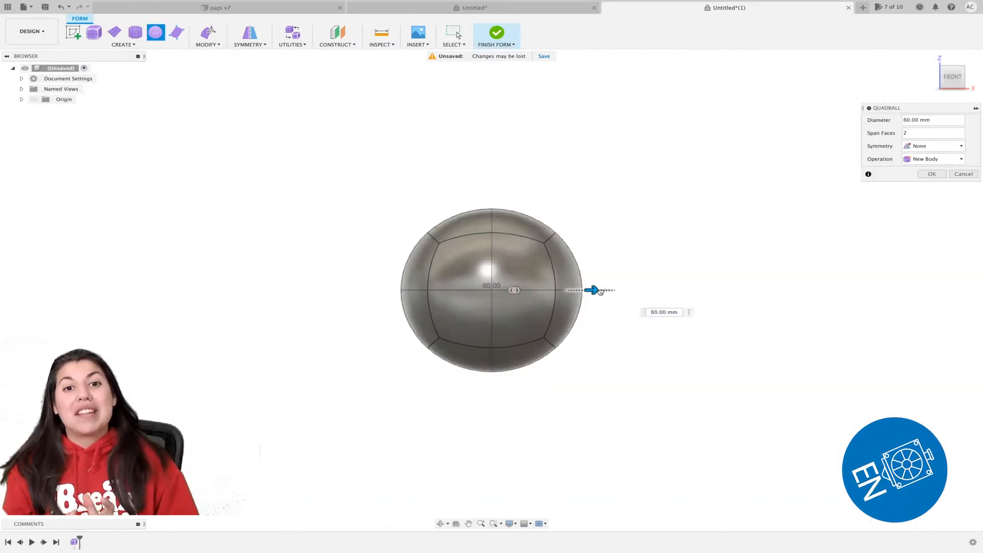
Accept the 60 mm quadball and apply internal mirror symmetry across its halves.
{"action": "left_click", "coordinate": [931, 174]}
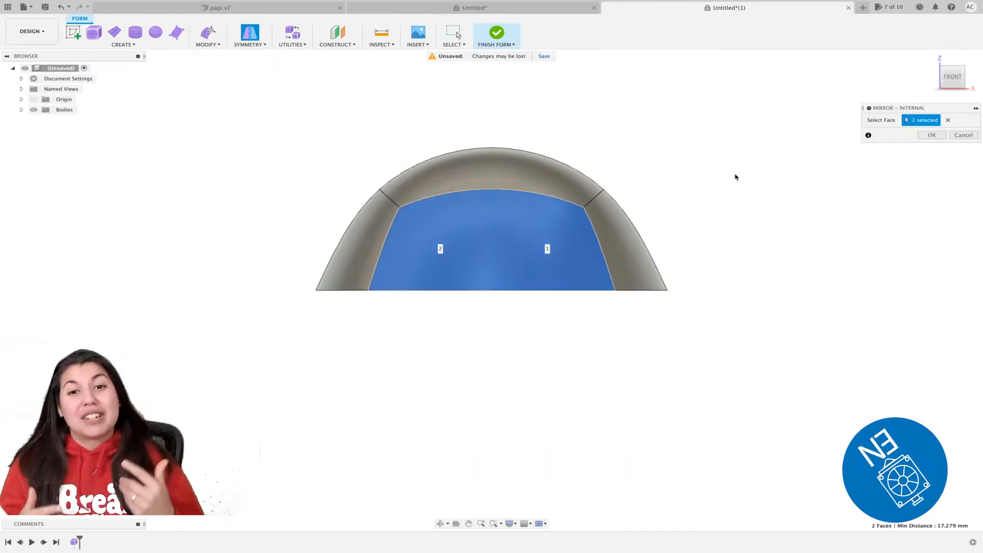
{"action": "left_click", "coordinate": [931, 135]}
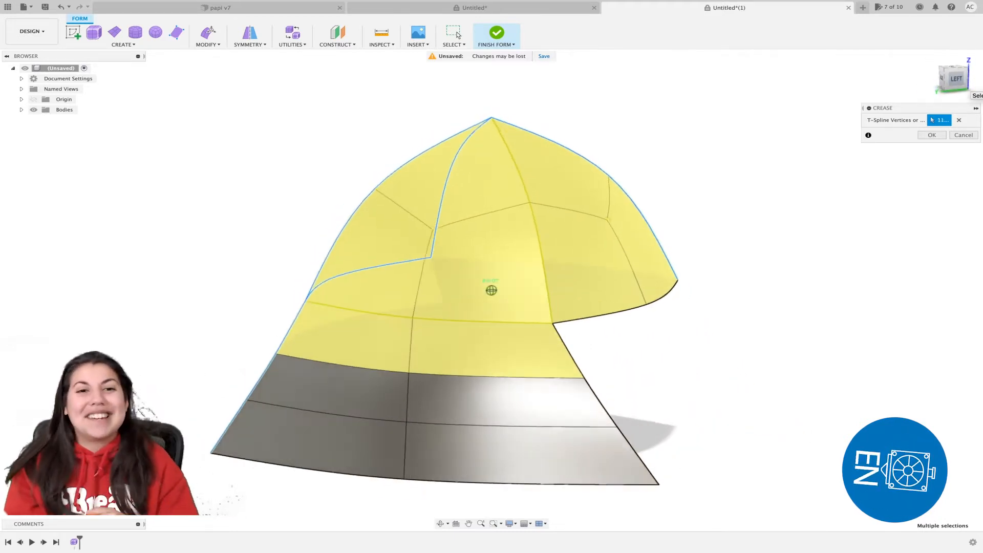
Apply the edge crease, move the dome's top vertex by -5 mm, and select Body2.
{"action": "left_click", "coordinate": [932, 134]}
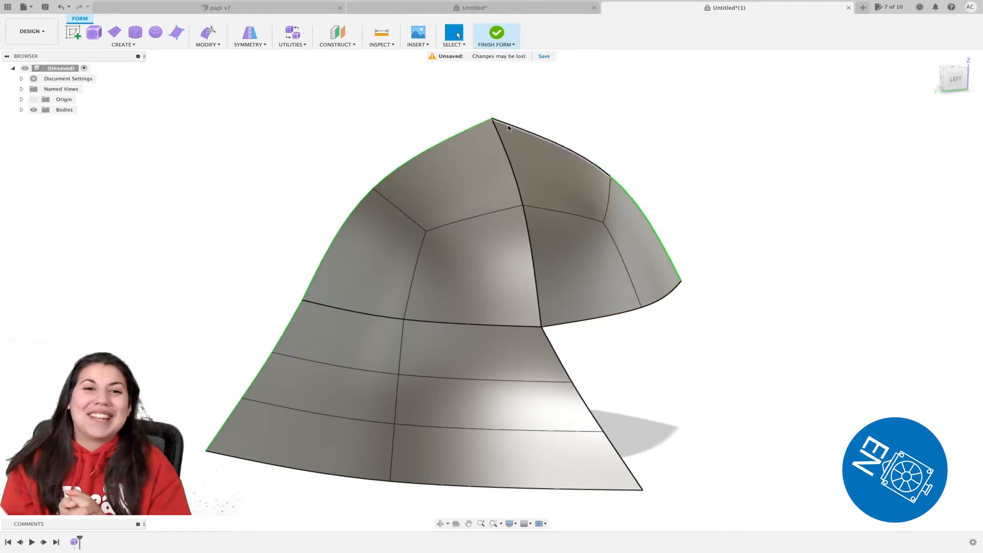
{"action": "left_click", "coordinate": [492, 123]}
{"action": "type", "text": "-5"}
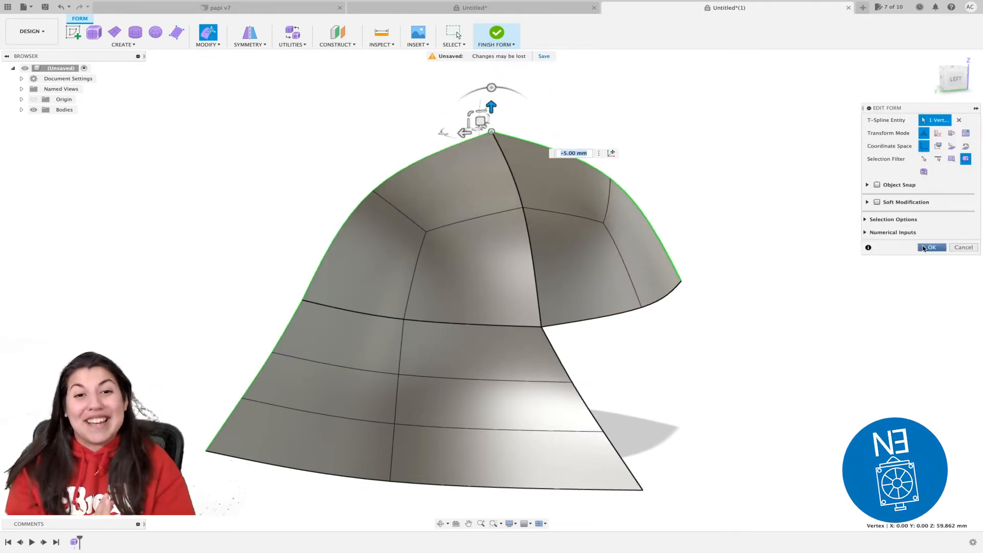
{"action": "left_click", "coordinate": [931, 247]}
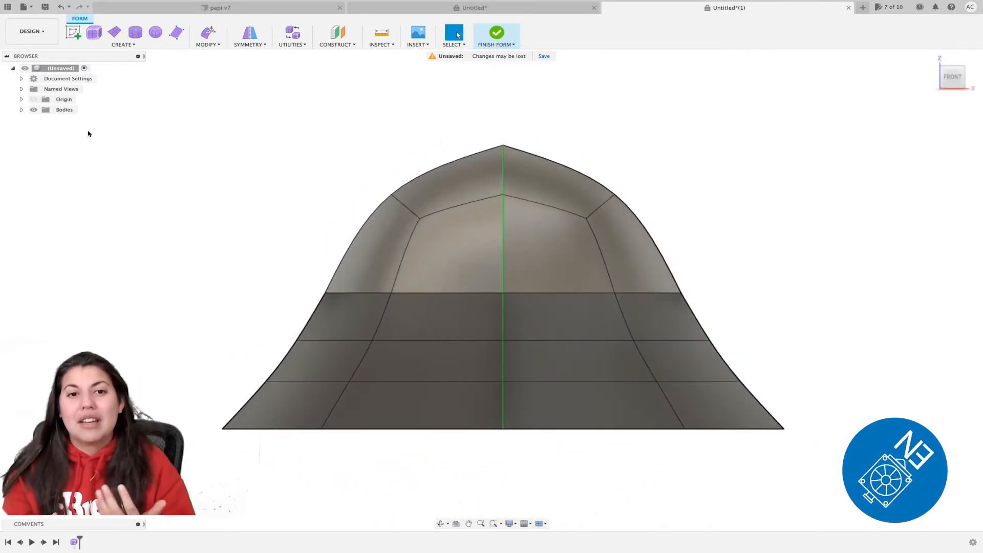
{"action": "left_click", "coordinate": [64, 109]}
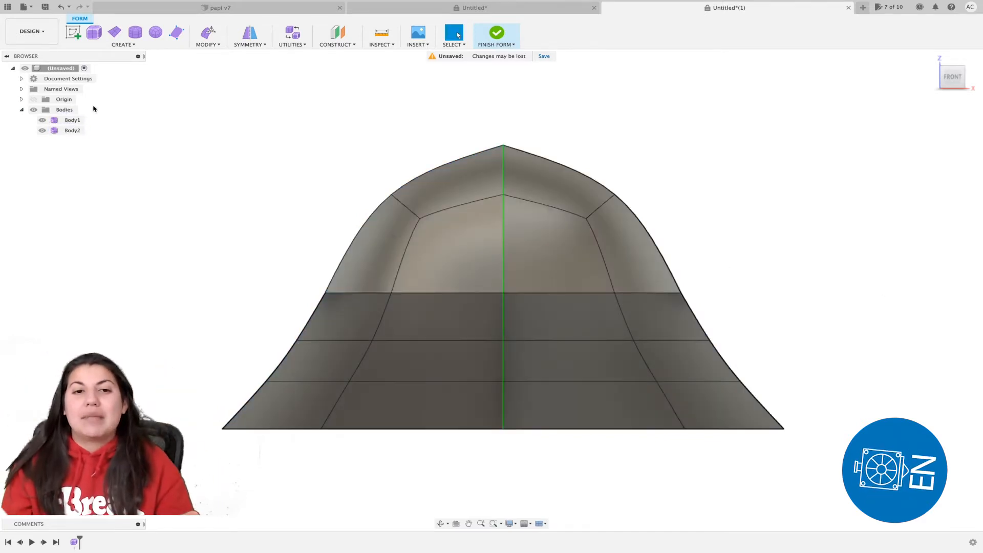
{"action": "left_click", "coordinate": [72, 130]}
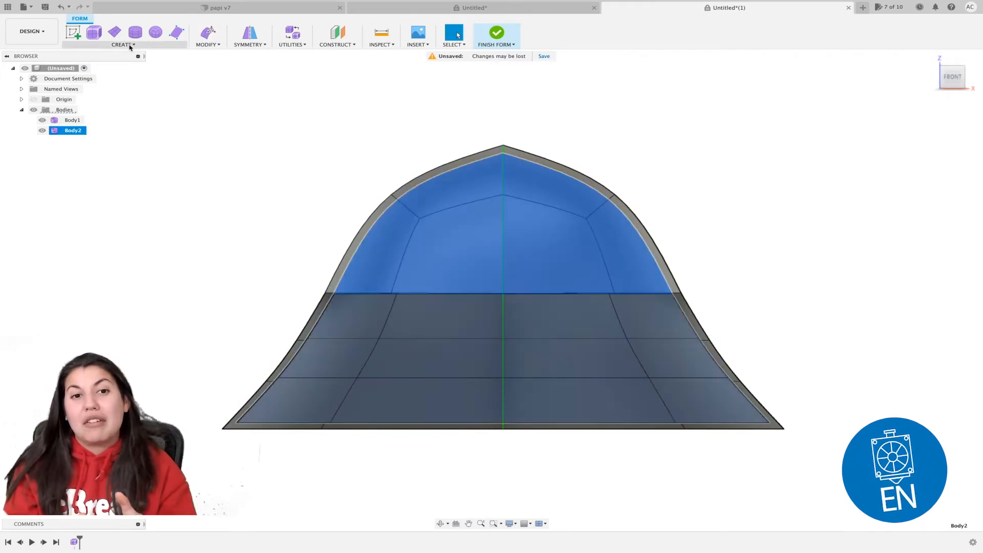
Thicken Body2 to 10 mm and finish the form.
{"action": "left_click", "coordinate": [207, 36]}
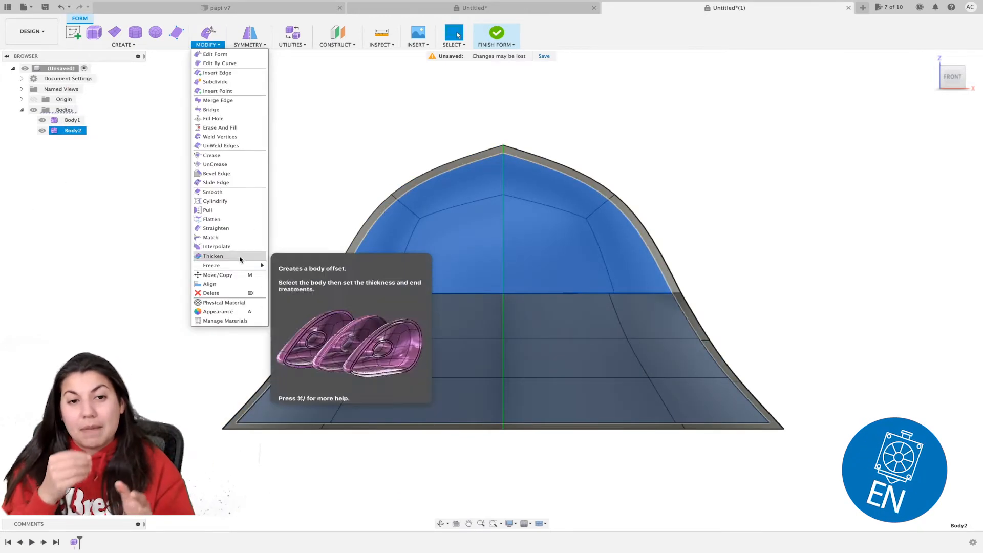
{"action": "left_click", "coordinate": [213, 257]}
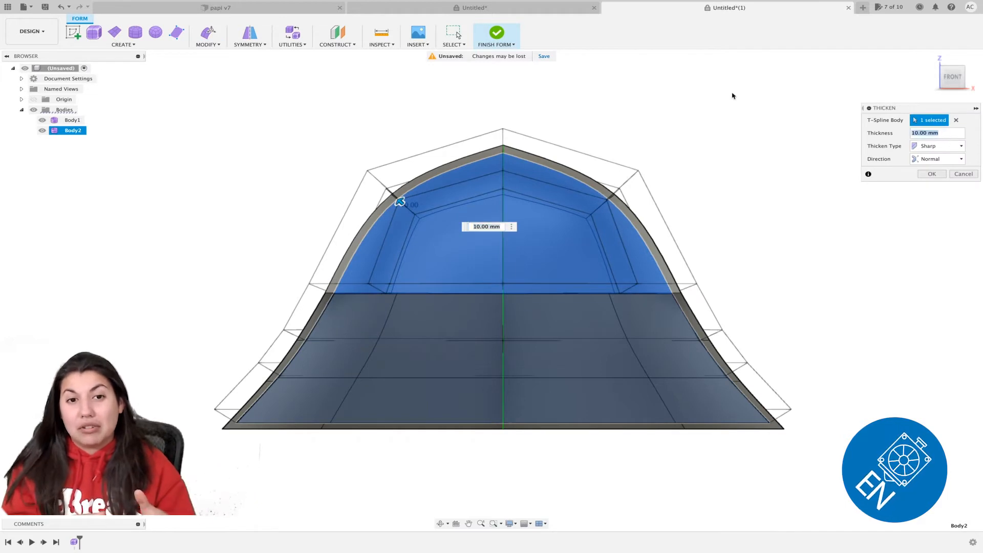
{"action": "left_click", "coordinate": [933, 174]}
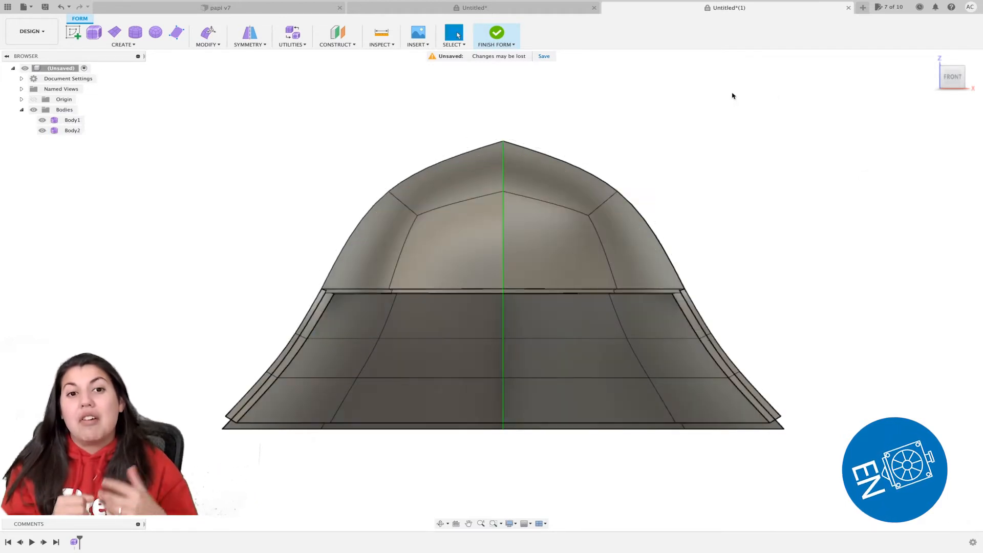
{"action": "left_click", "coordinate": [496, 32]}
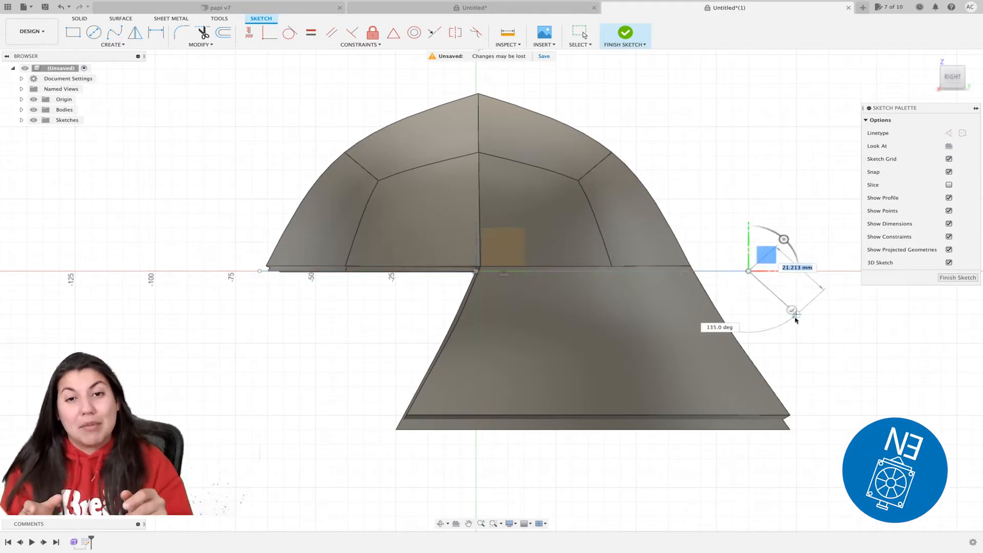
Split the thickened body with the sketched line, then again with the thin helmet body.
{"action": "left_click", "coordinate": [625, 34]}
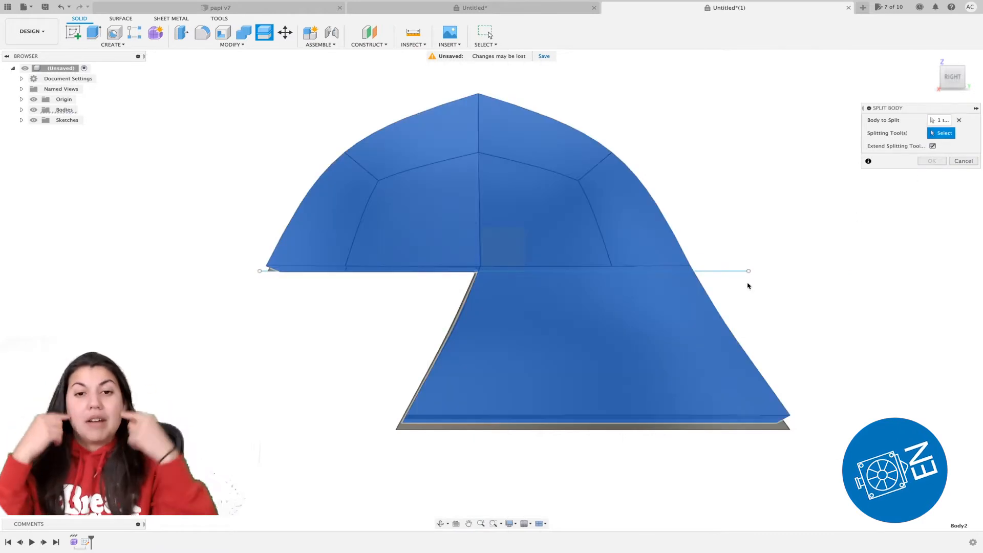
{"action": "left_click", "coordinate": [746, 270]}
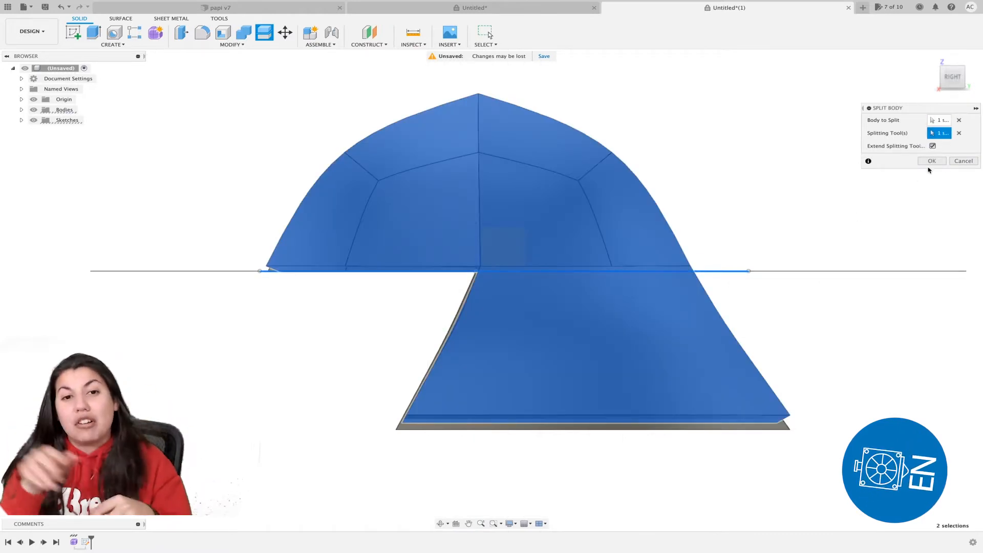
{"action": "left_click", "coordinate": [932, 161]}
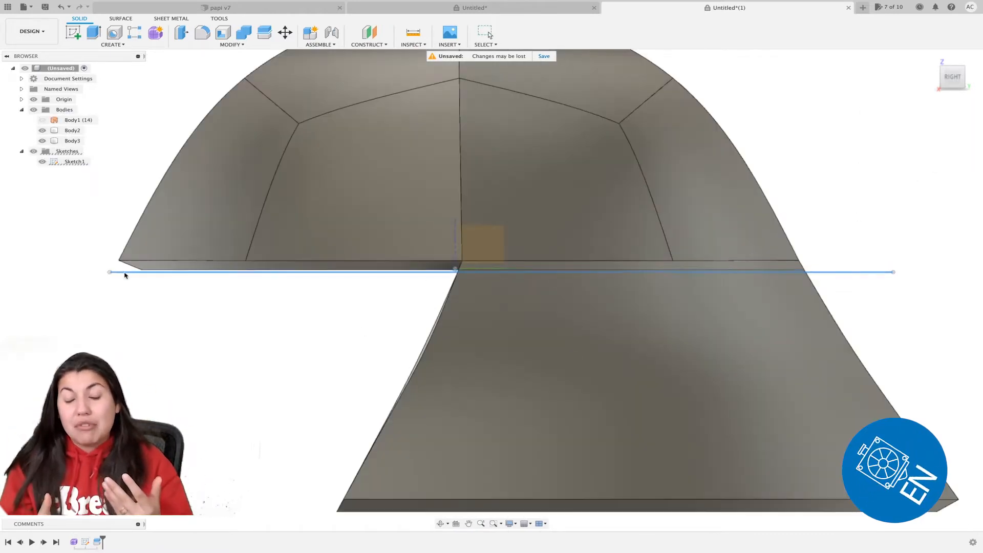
{"action": "mouse_move", "coordinate": [264, 33]}
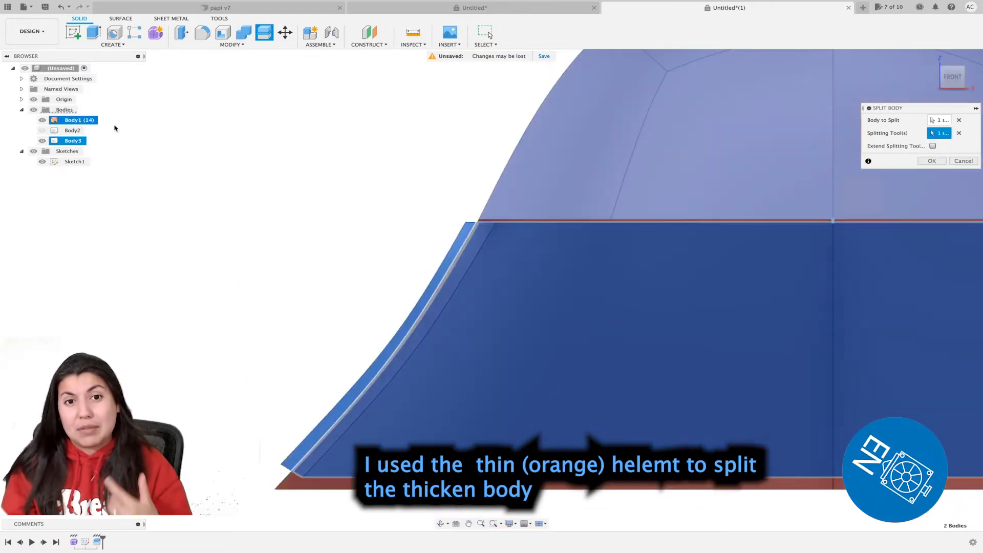
{"action": "left_click", "coordinate": [931, 160]}
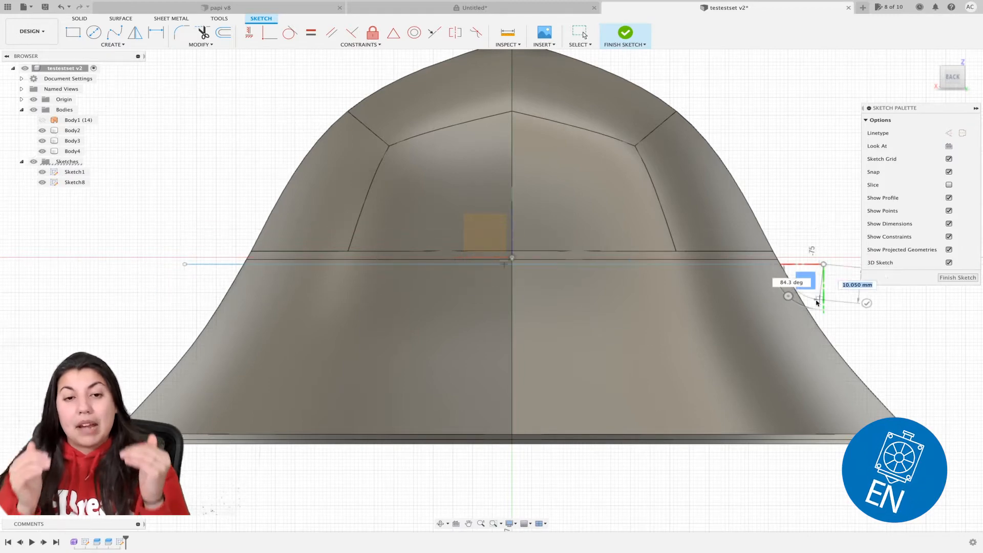
Draw a line across the skirt and pattern it into four copies spaced 36 mm.
{"action": "left_click", "coordinate": [94, 31]}
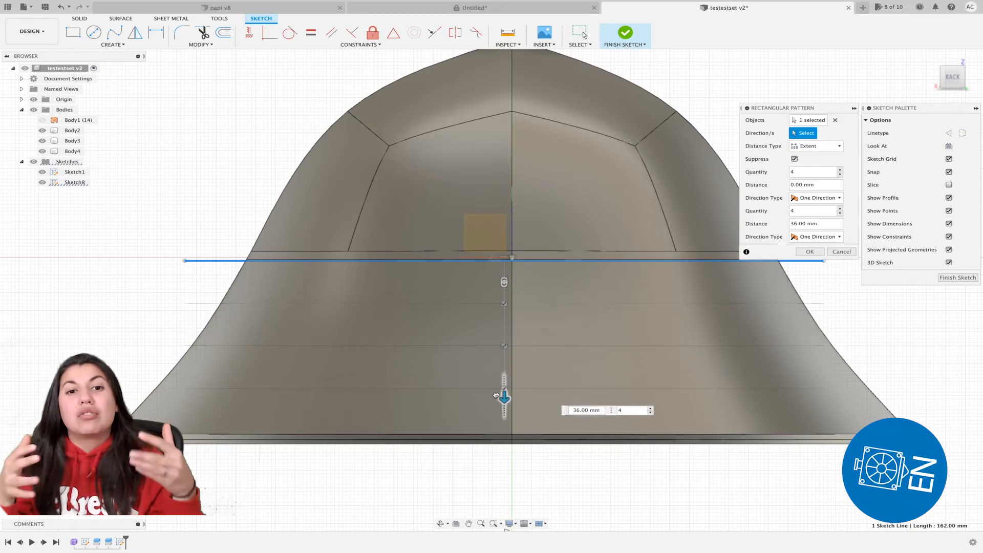
{"action": "left_click", "coordinate": [810, 252]}
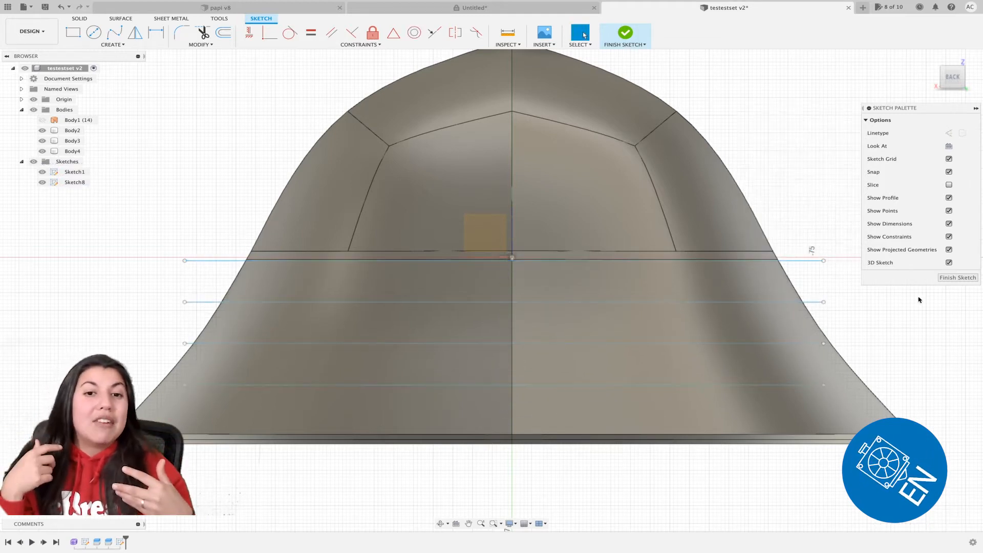
{"action": "left_click", "coordinate": [625, 34]}
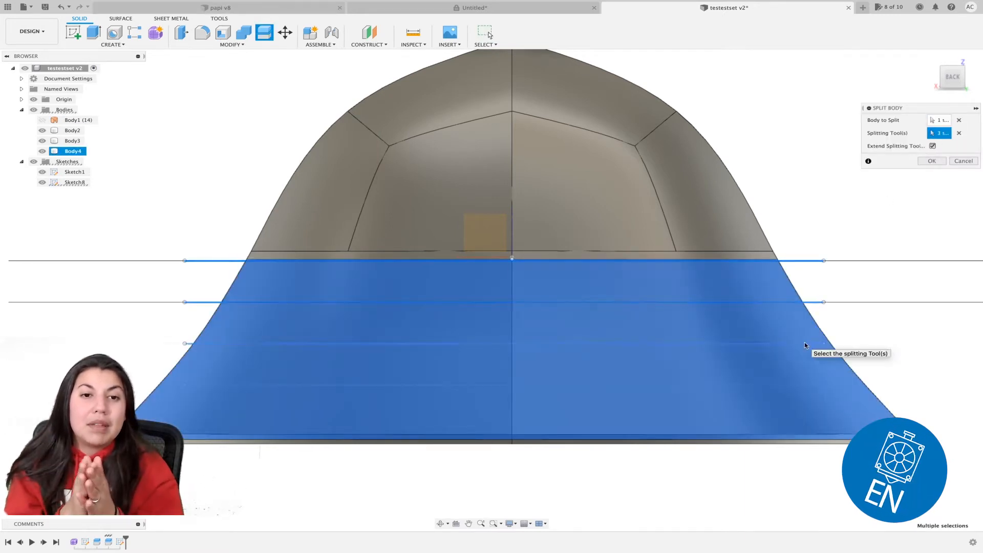
Split Body4 along the sketch lines, then split it again with a plane.
{"action": "left_click", "coordinate": [933, 160]}
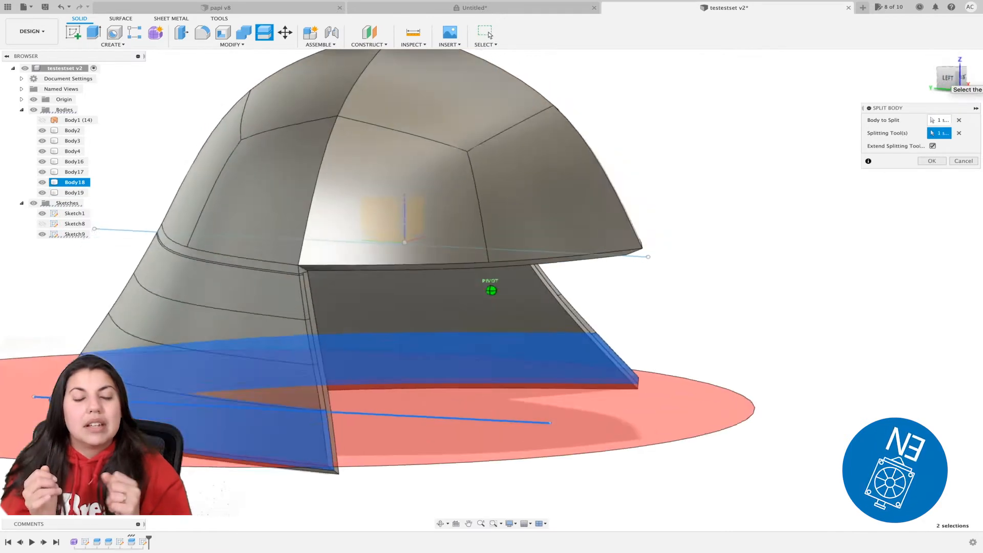
{"action": "left_click", "coordinate": [931, 160]}
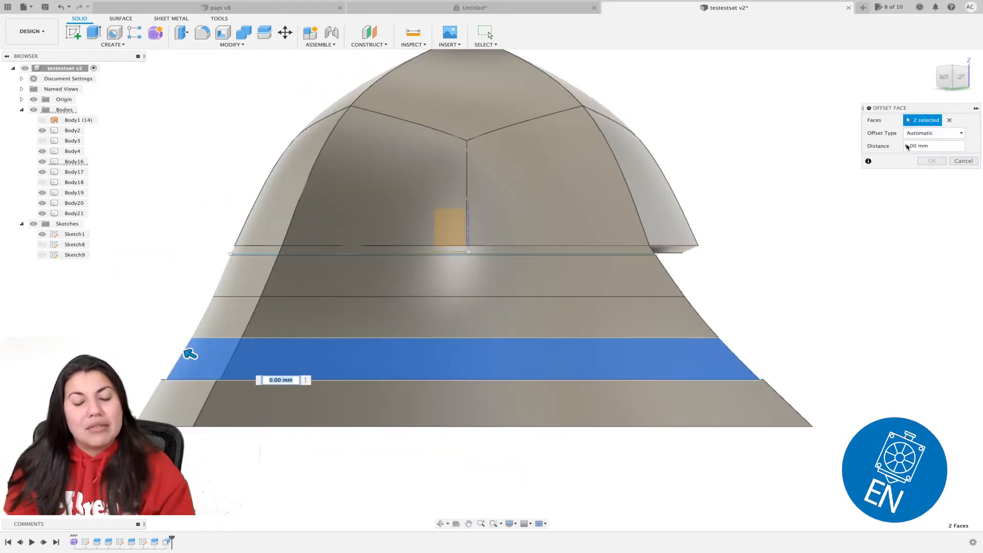
Offset two skirt plate faces outward so the back plates sit layered.
{"action": "right_click", "coordinate": [251, 301]}
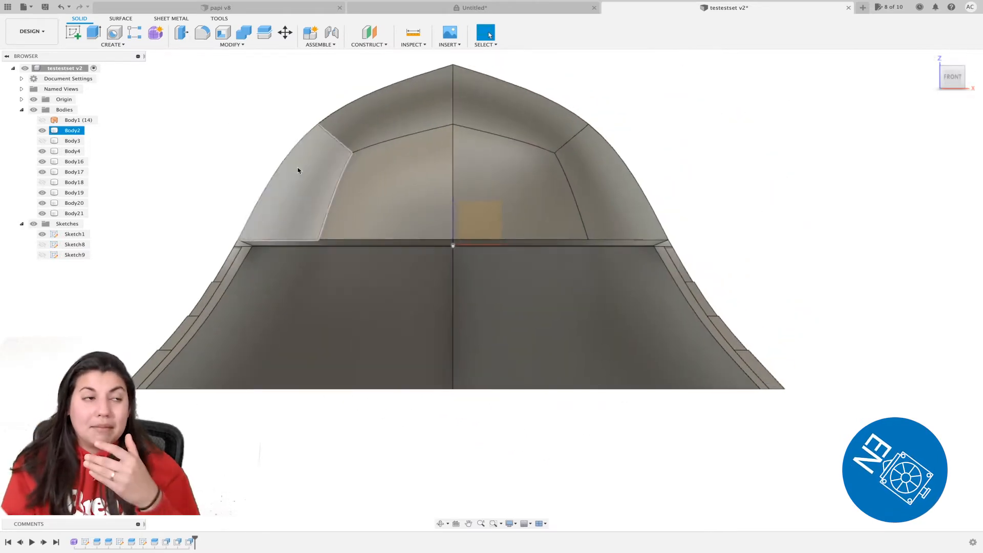
{"action": "left_click", "coordinate": [369, 33]}
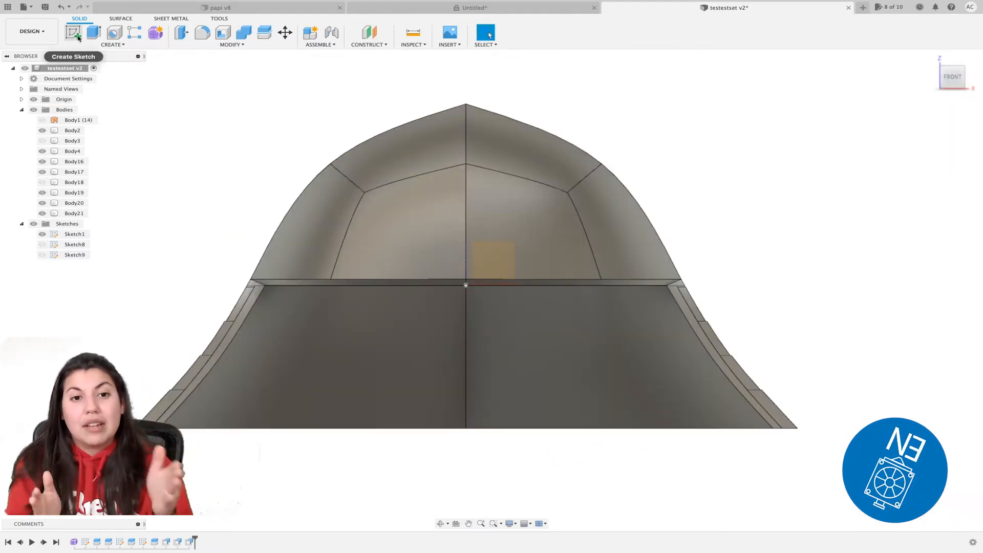
Sketch the horn's curved path and add a construction plane along it.
{"action": "left_click", "coordinate": [73, 32]}
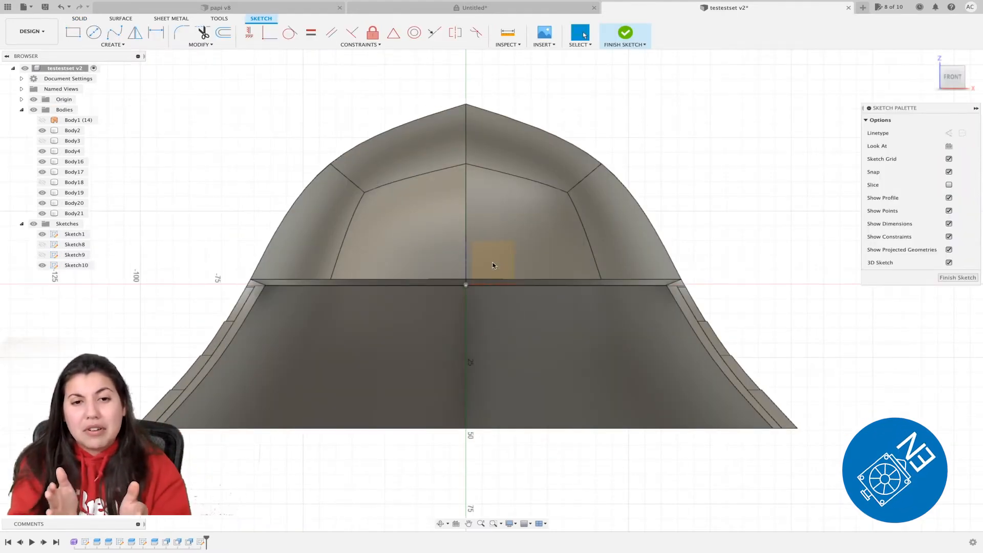
{"action": "mouse_move", "coordinate": [115, 33]}
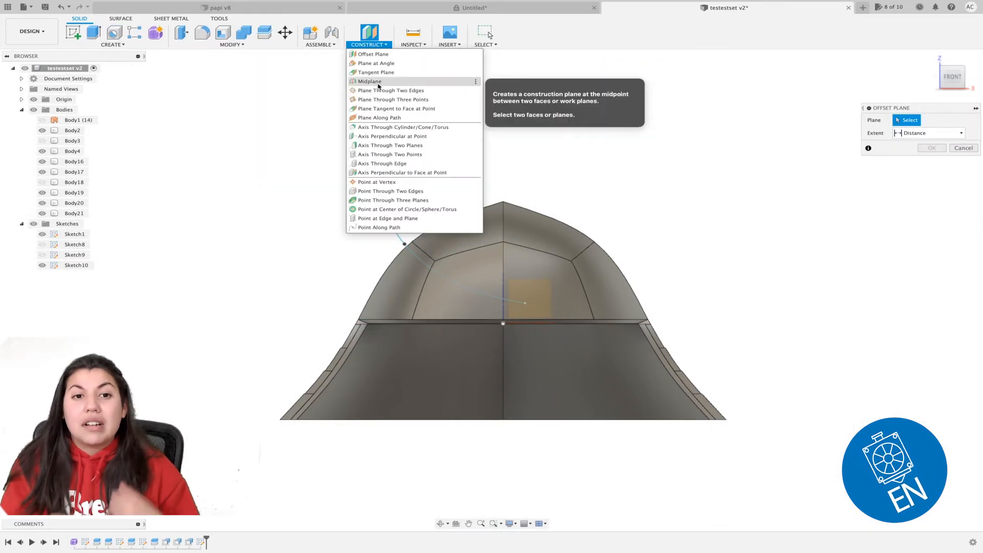
{"action": "left_click", "coordinate": [378, 117]}
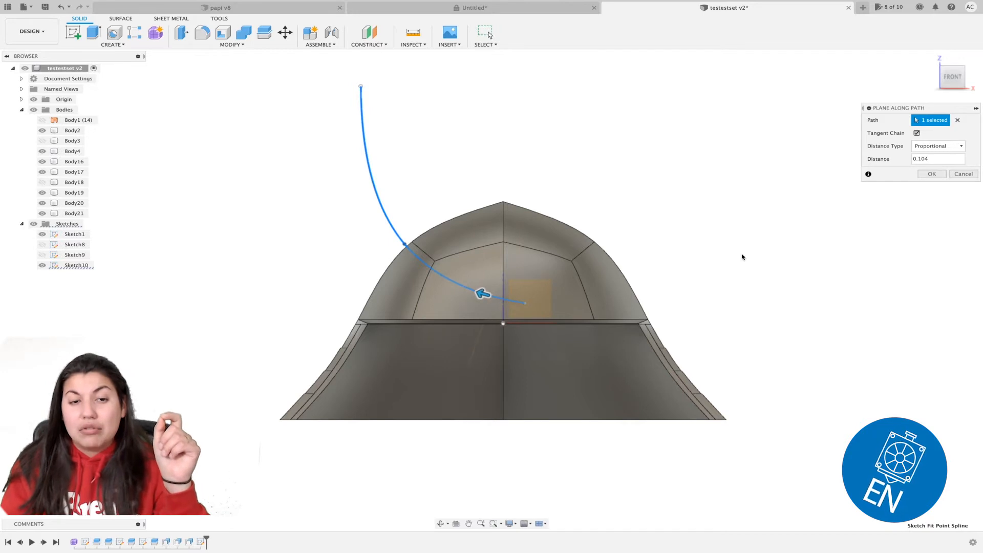
{"action": "left_click", "coordinate": [932, 174]}
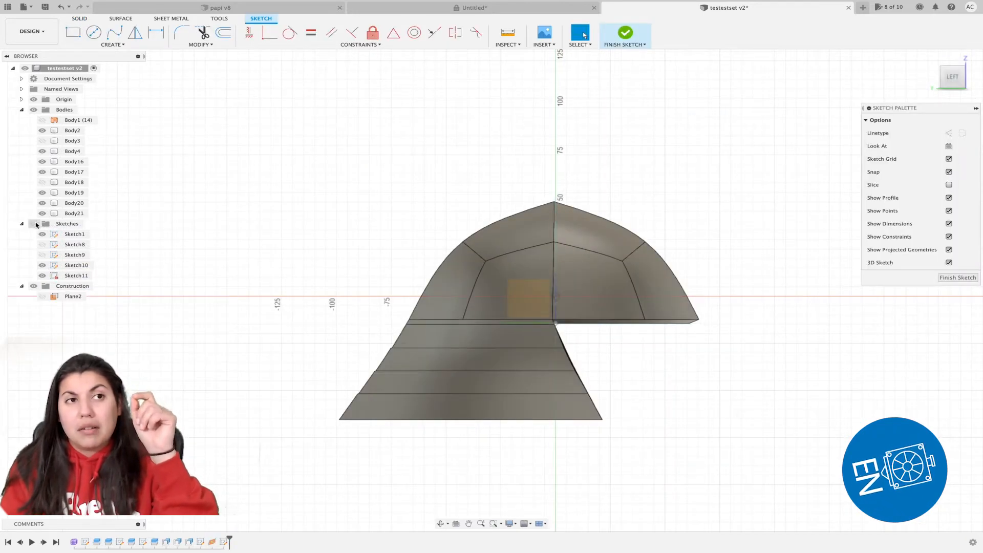
Draw a center-diameter circle on the new plane as the horn base.
{"action": "left_click", "coordinate": [952, 76]}
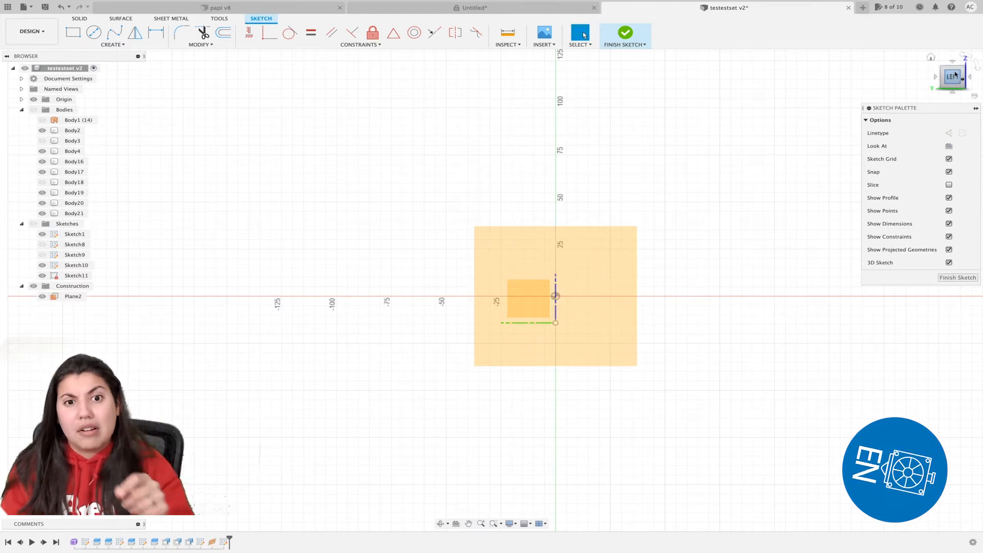
{"action": "left_click", "coordinate": [93, 32]}
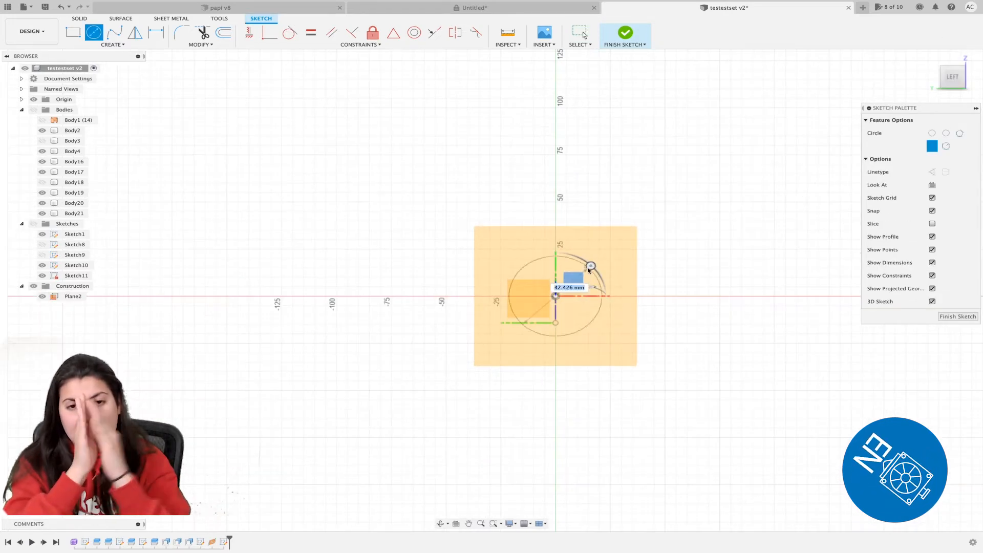
{"action": "left_click", "coordinate": [624, 31]}
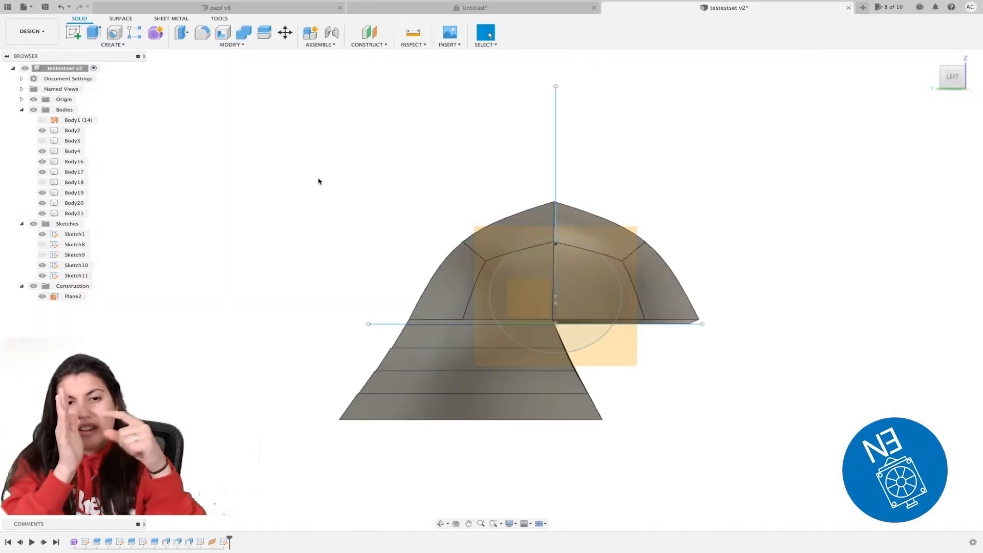
Loft the horn circle to its tip along the arc centerline as a new body.
{"action": "left_click", "coordinate": [112, 36]}
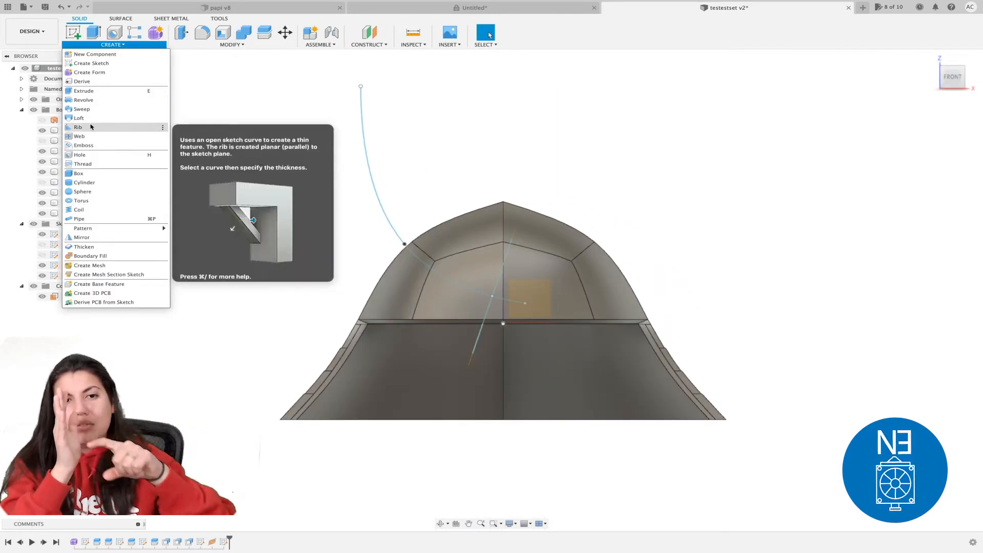
{"action": "left_click", "coordinate": [77, 118]}
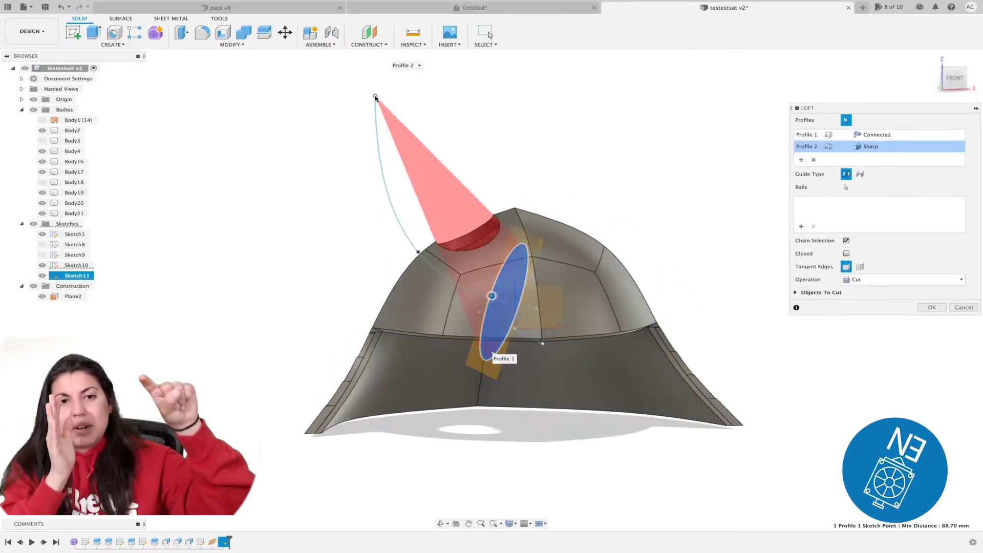
{"action": "left_click", "coordinate": [860, 173]}
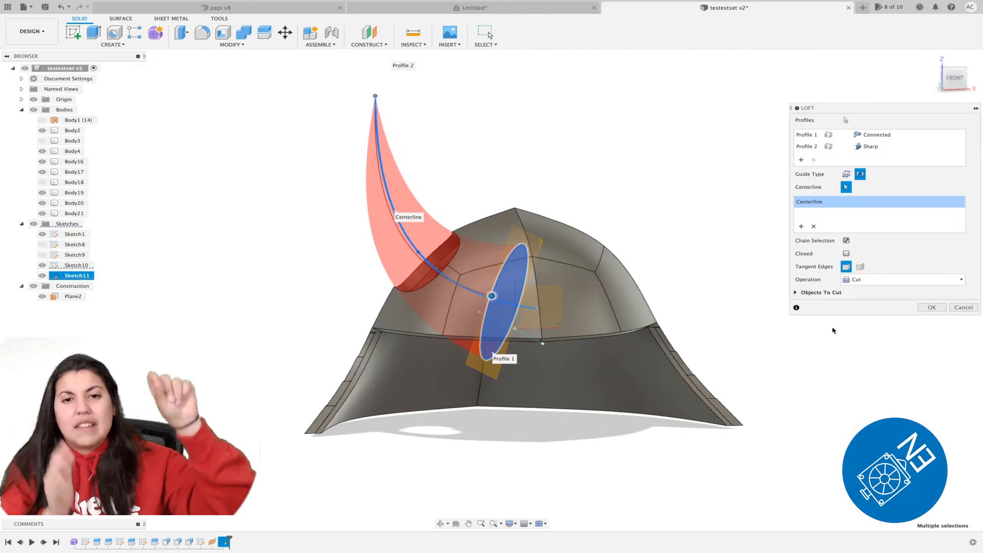
{"action": "left_click", "coordinate": [931, 307]}
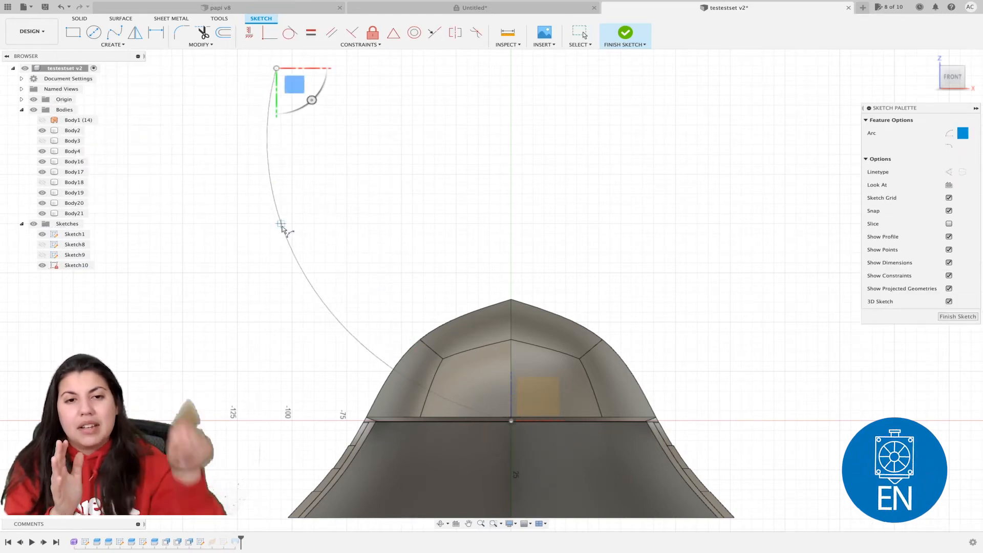
{"action": "left_click", "coordinate": [626, 33]}
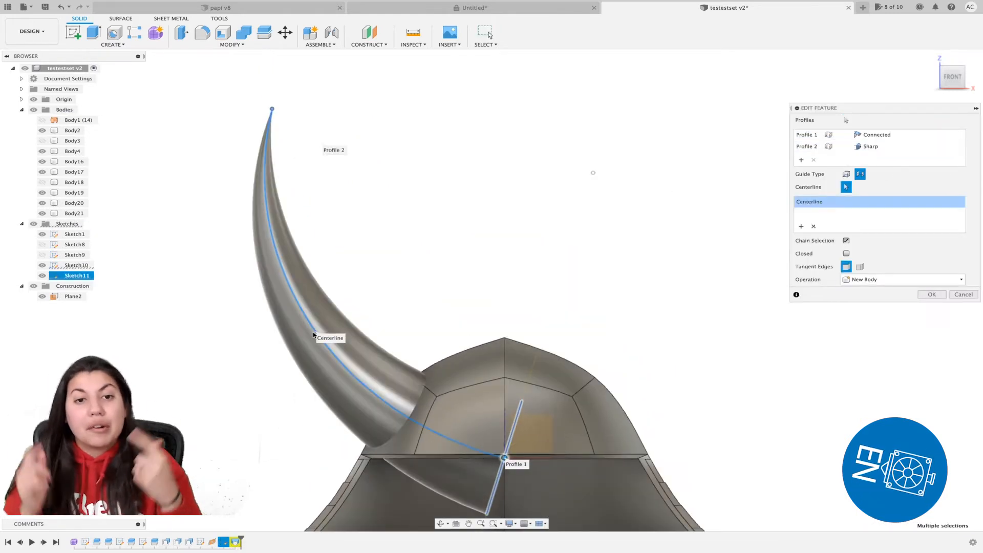
{"action": "left_click", "coordinate": [931, 294]}
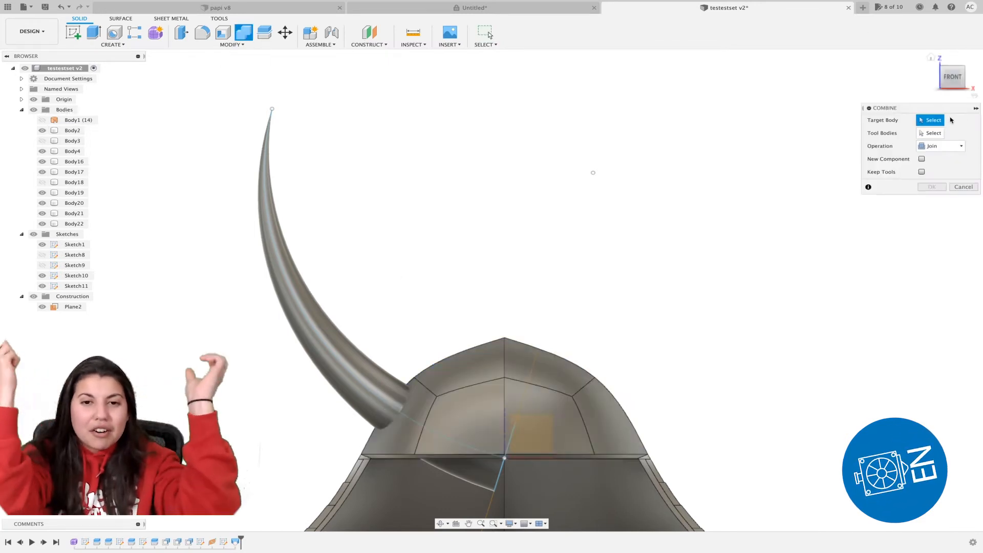
Combine-cut the horn with the dome as tool body, keeping tools, adding Body23.
{"action": "left_click", "coordinate": [73, 224]}
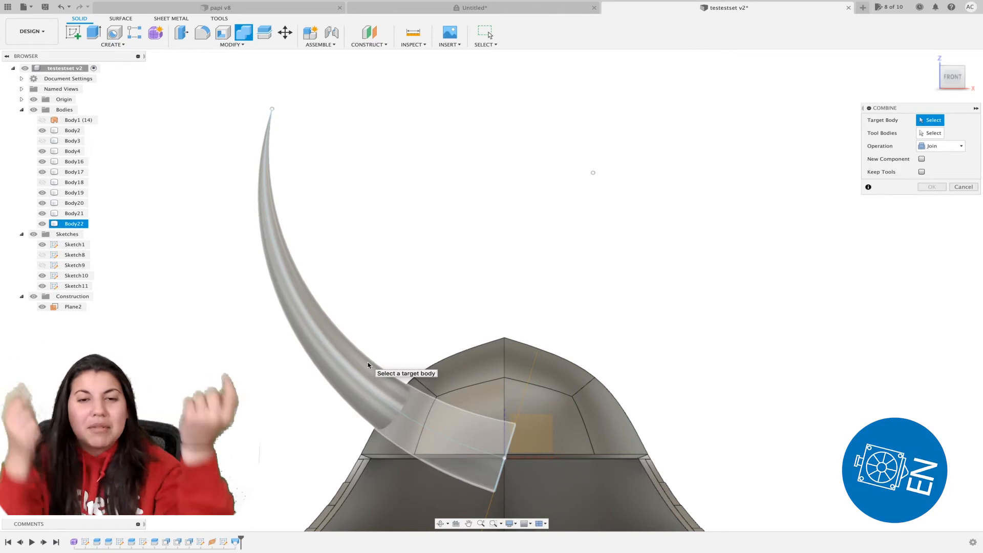
{"action": "left_click", "coordinate": [313, 251]}
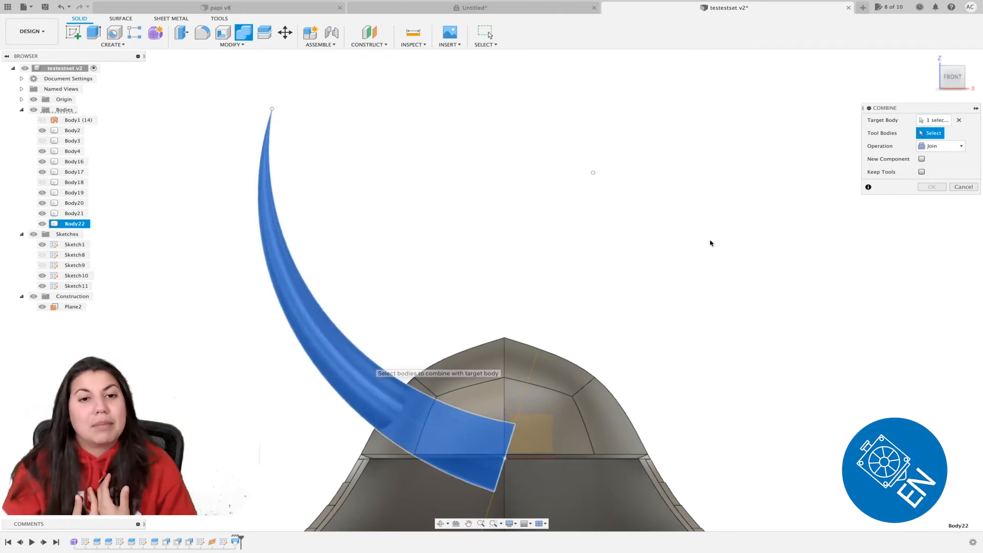
{"action": "left_click", "coordinate": [934, 120]}
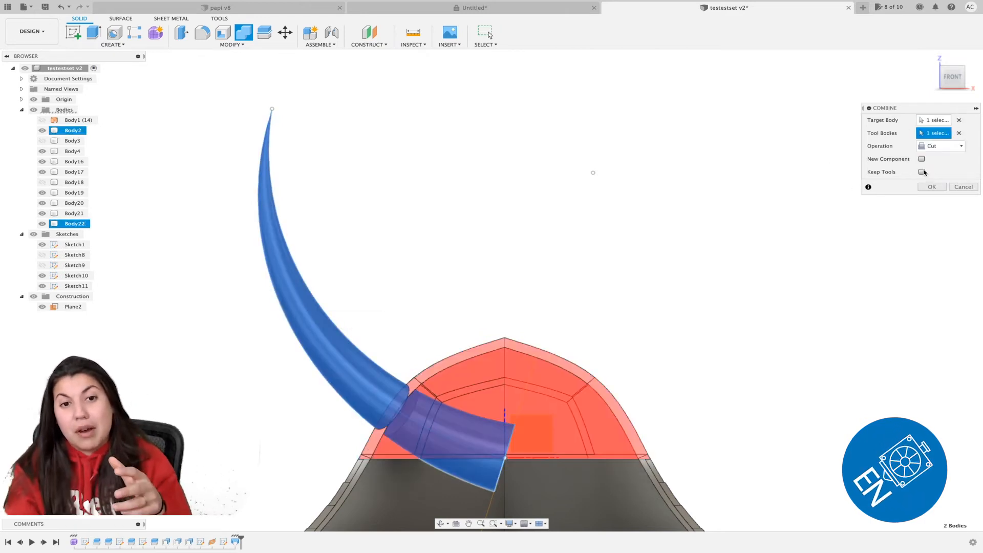
{"action": "left_click", "coordinate": [932, 187]}
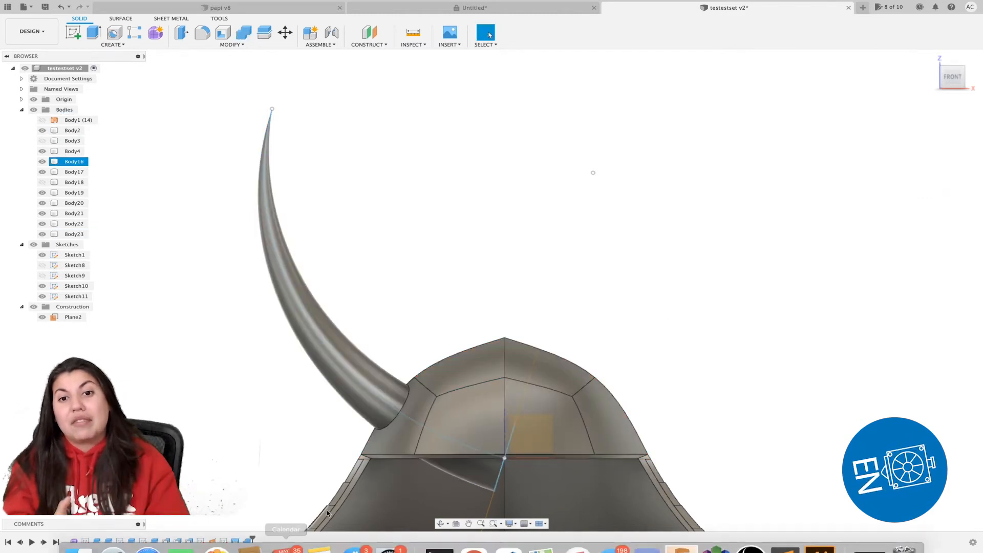
{"action": "left_click", "coordinate": [74, 223]}
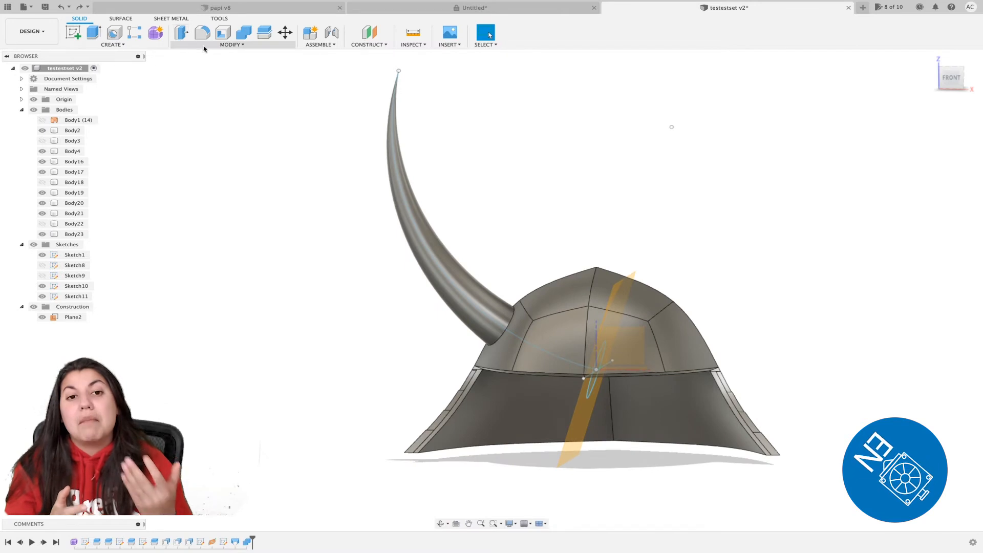
Mirror the horn body across the center plane to create Body24 on the opposite side.
{"action": "left_click", "coordinate": [232, 44]}
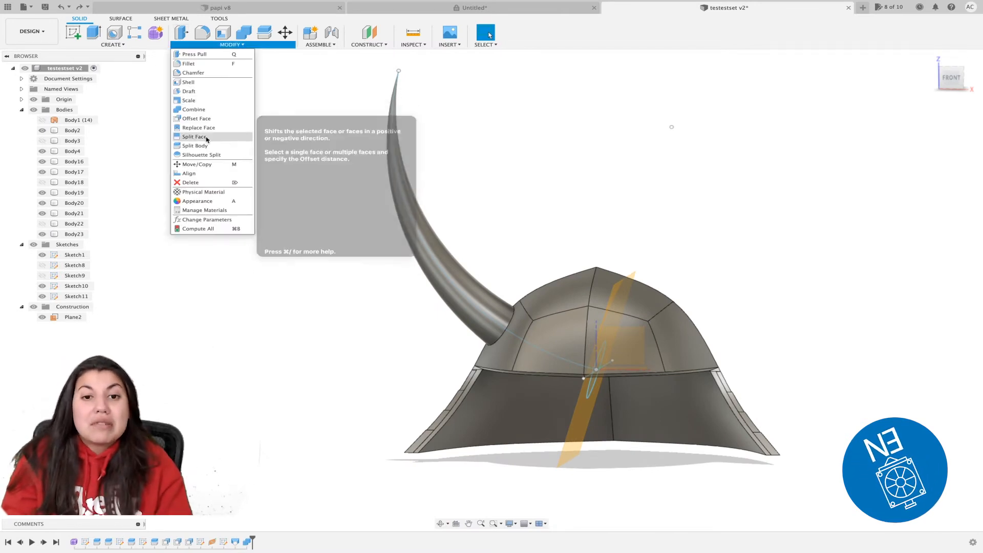
{"action": "left_click", "coordinate": [112, 44]}
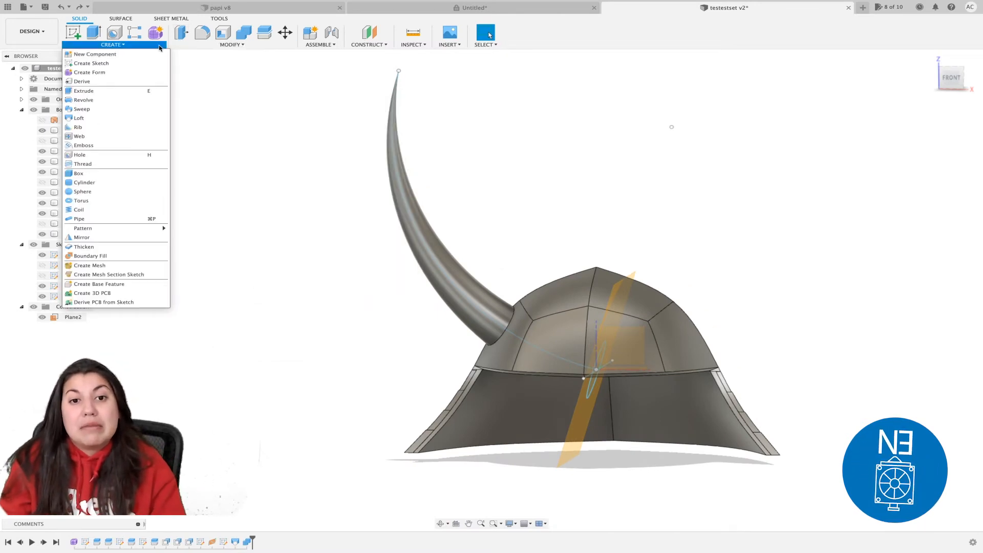
{"action": "left_click", "coordinate": [81, 237]}
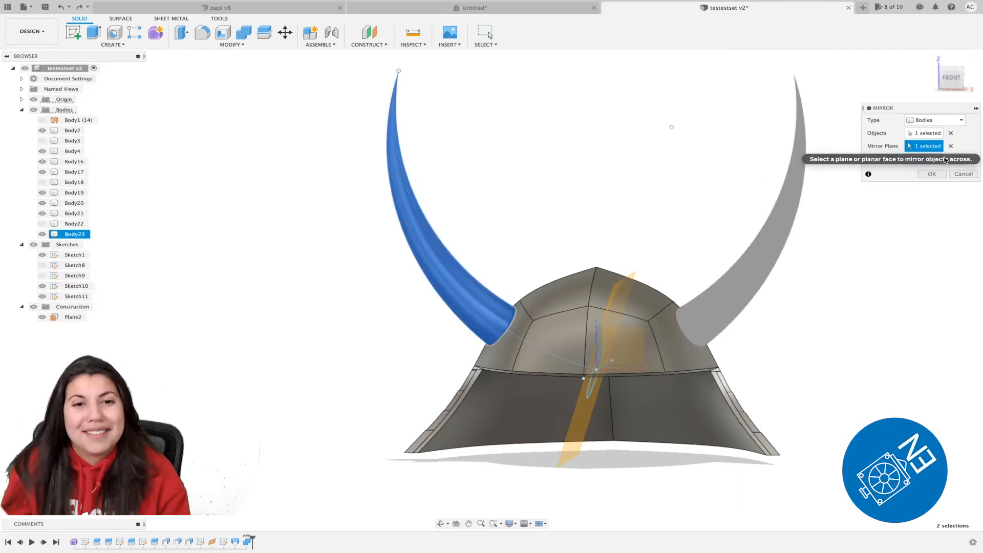
{"action": "left_click", "coordinate": [932, 173]}
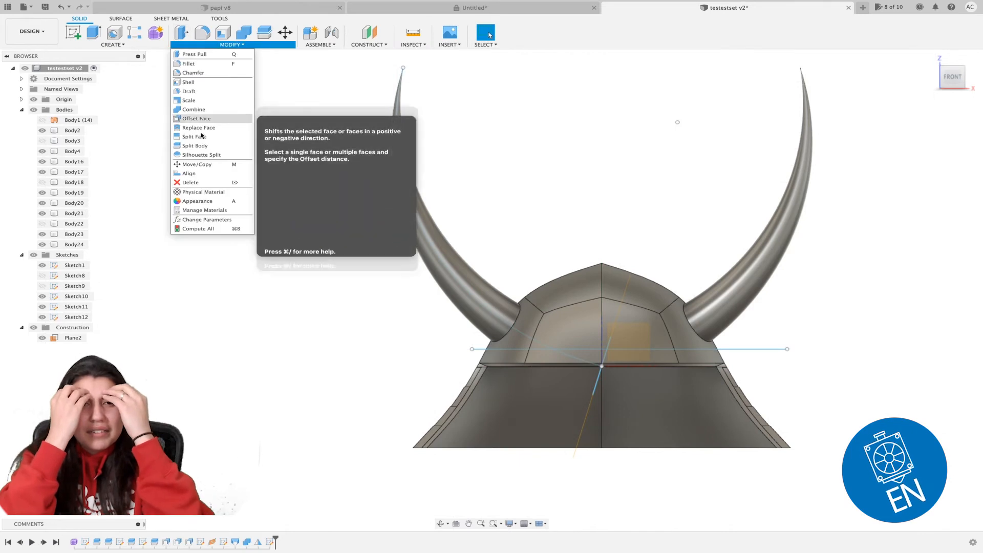
Split the four lower dome faces with the sketch line and offset them outward 1.00 mm.
{"action": "left_click", "coordinate": [193, 136]}
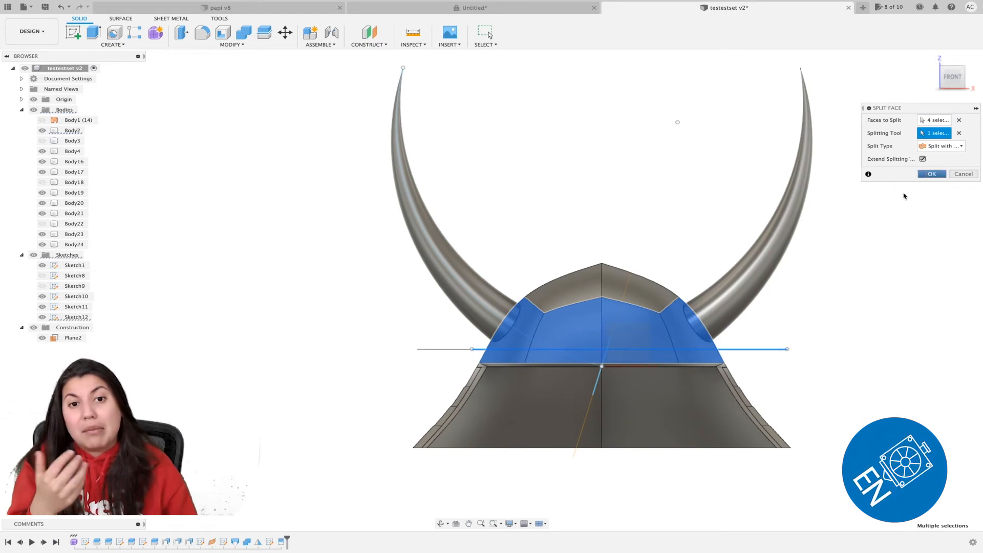
{"action": "left_click", "coordinate": [931, 174]}
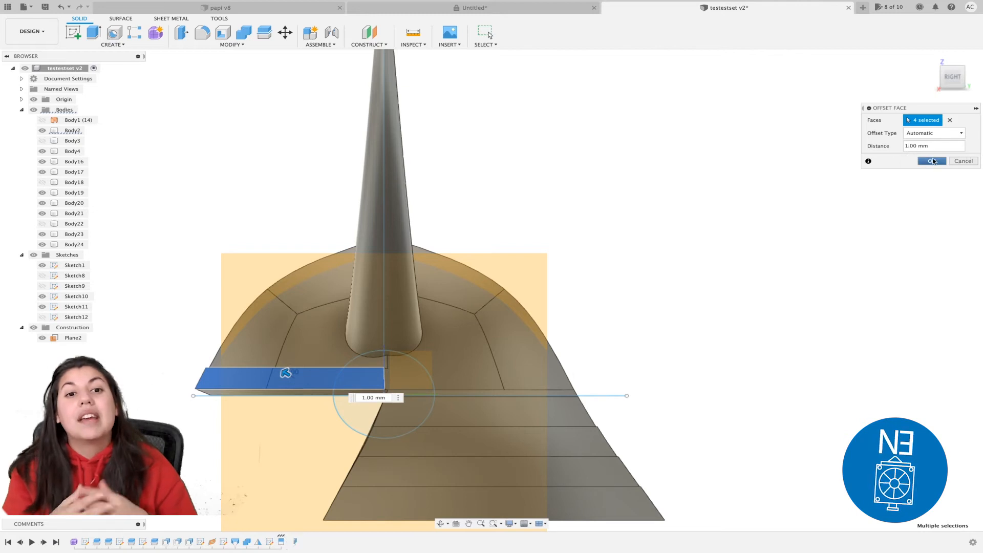
{"action": "left_click", "coordinate": [932, 162]}
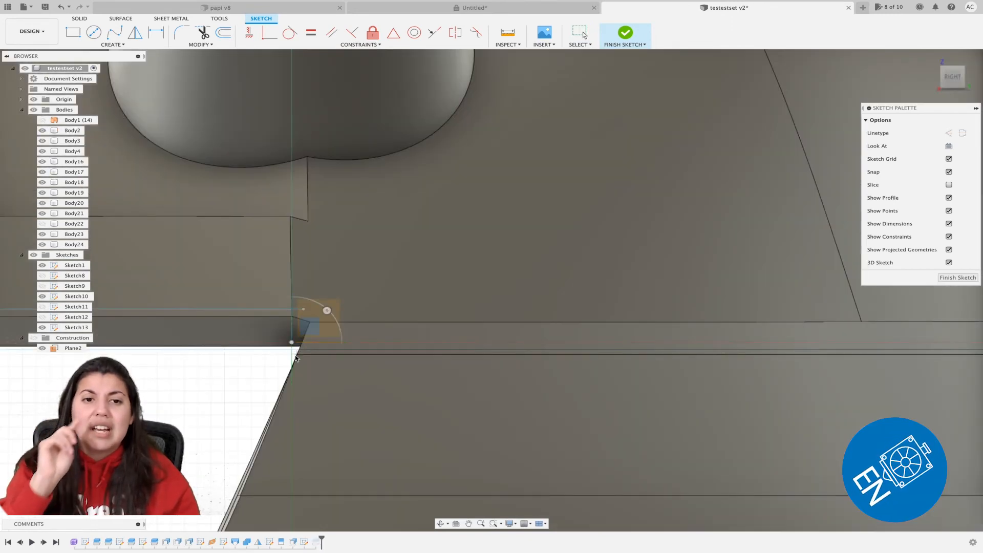
In Sketch13, draw a short line at about 67° from the lower edge corner and check the body split.
{"action": "left_click", "coordinate": [290, 343]}
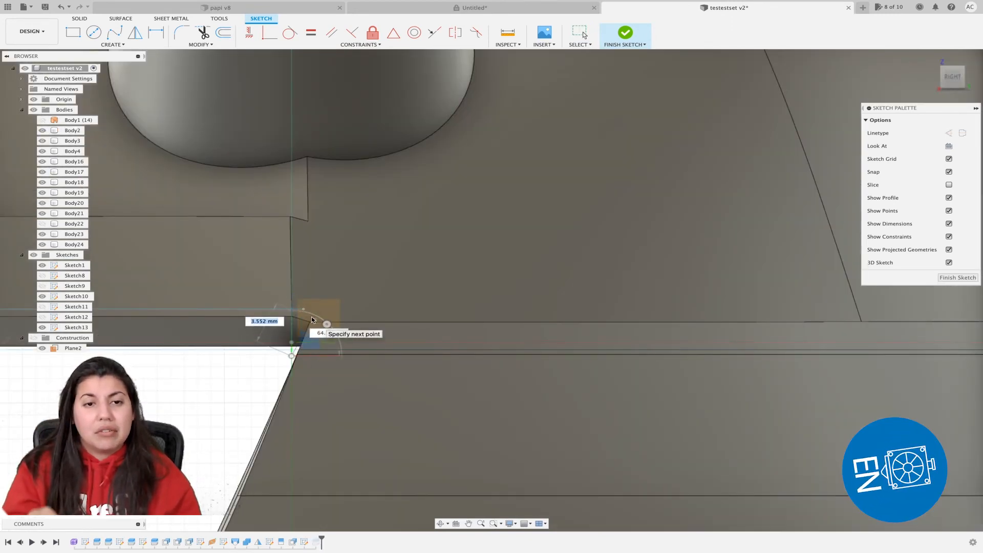
{"action": "mouse_move", "coordinate": [312, 315]}
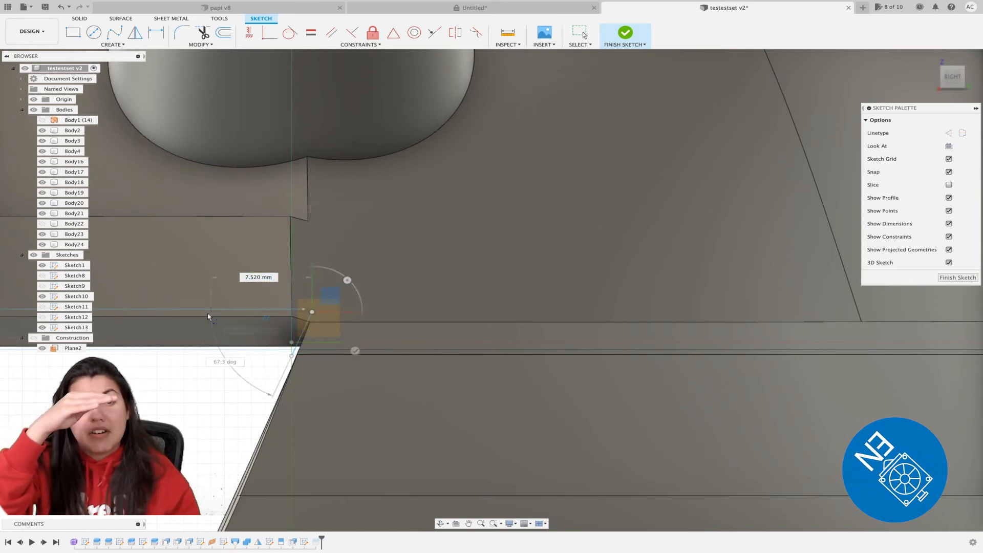
{"action": "left_click", "coordinate": [72, 130]}
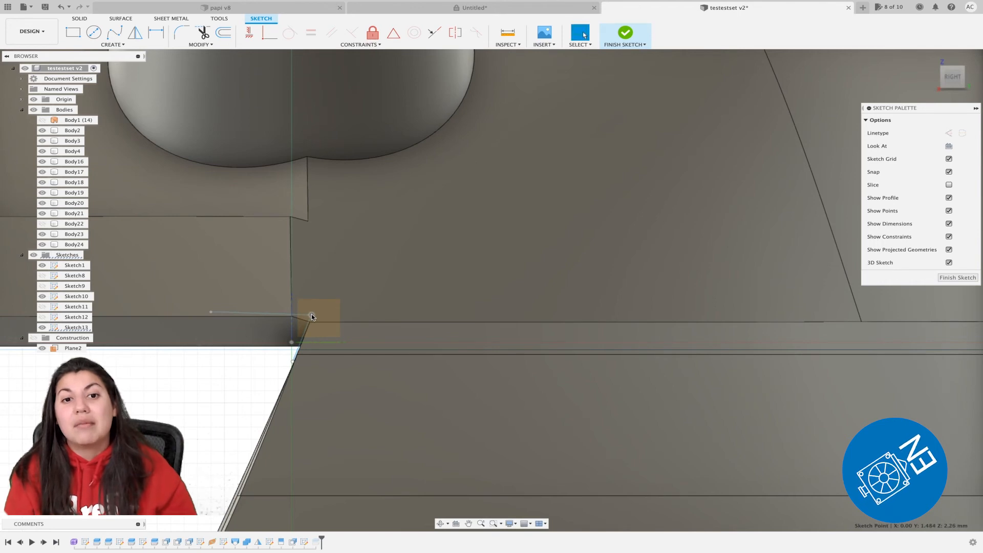
{"action": "left_click", "coordinate": [625, 32]}
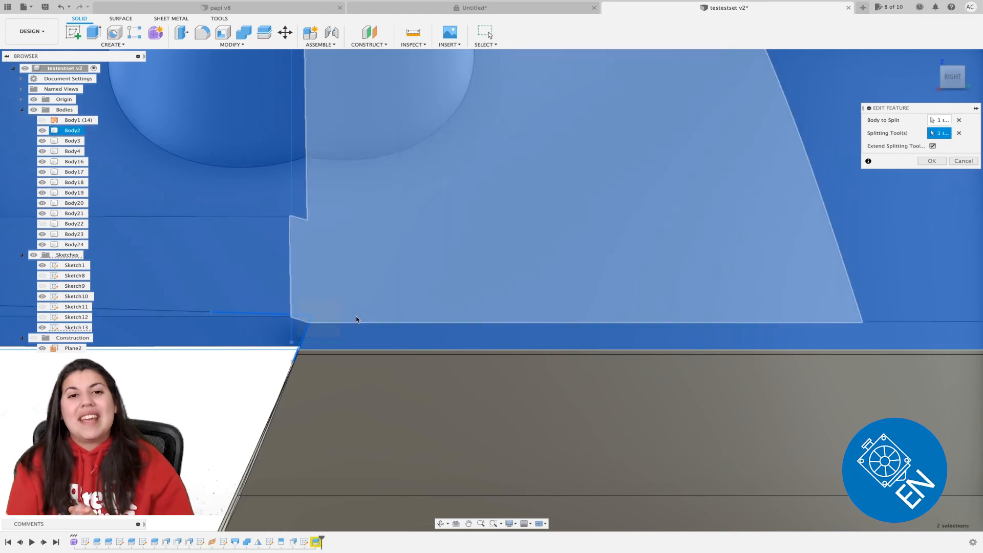
{"action": "left_click", "coordinate": [931, 161]}
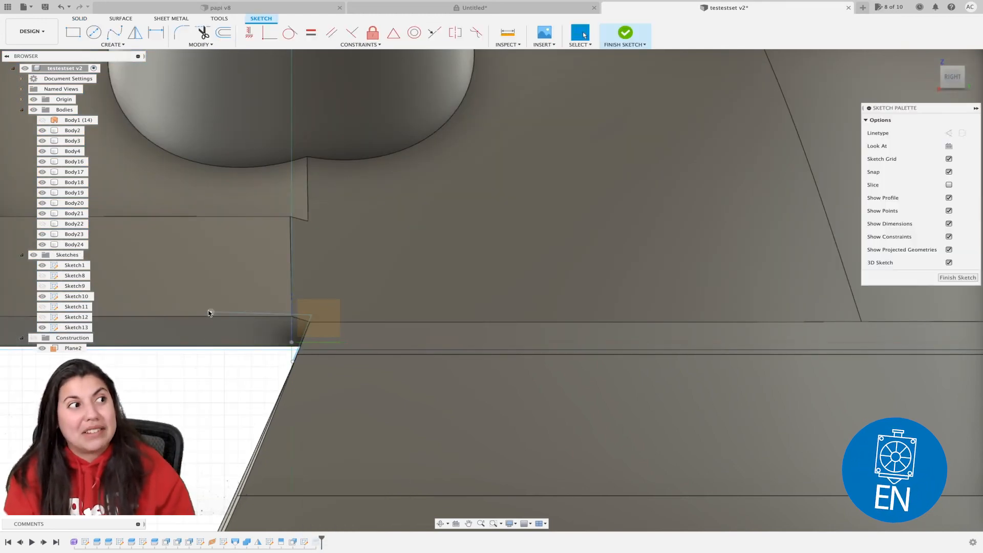
{"action": "left_click", "coordinate": [360, 44]}
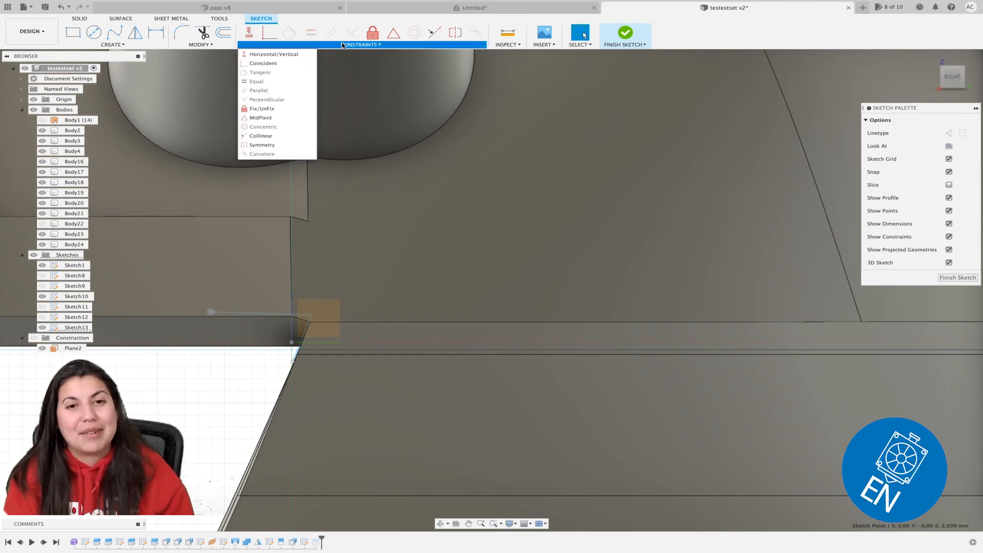